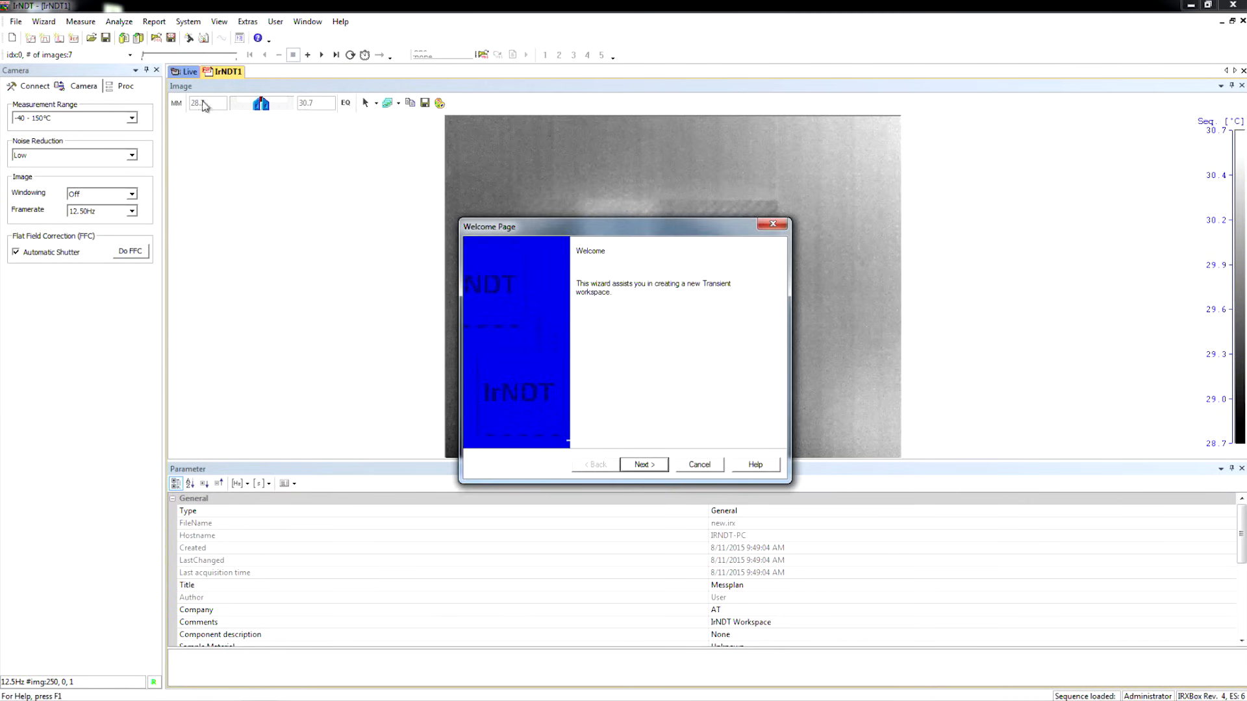
Accept the default document, excitation and transient settings in the wizard and finish.
click(642, 465)
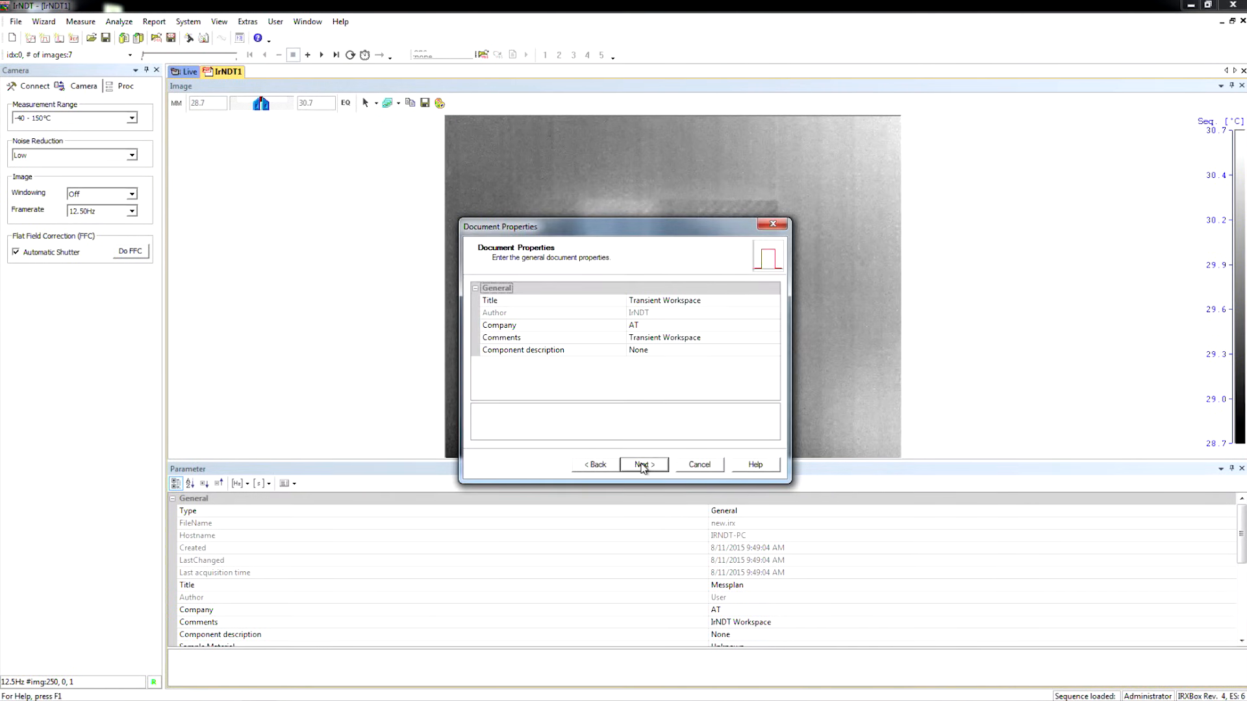
click(642, 465)
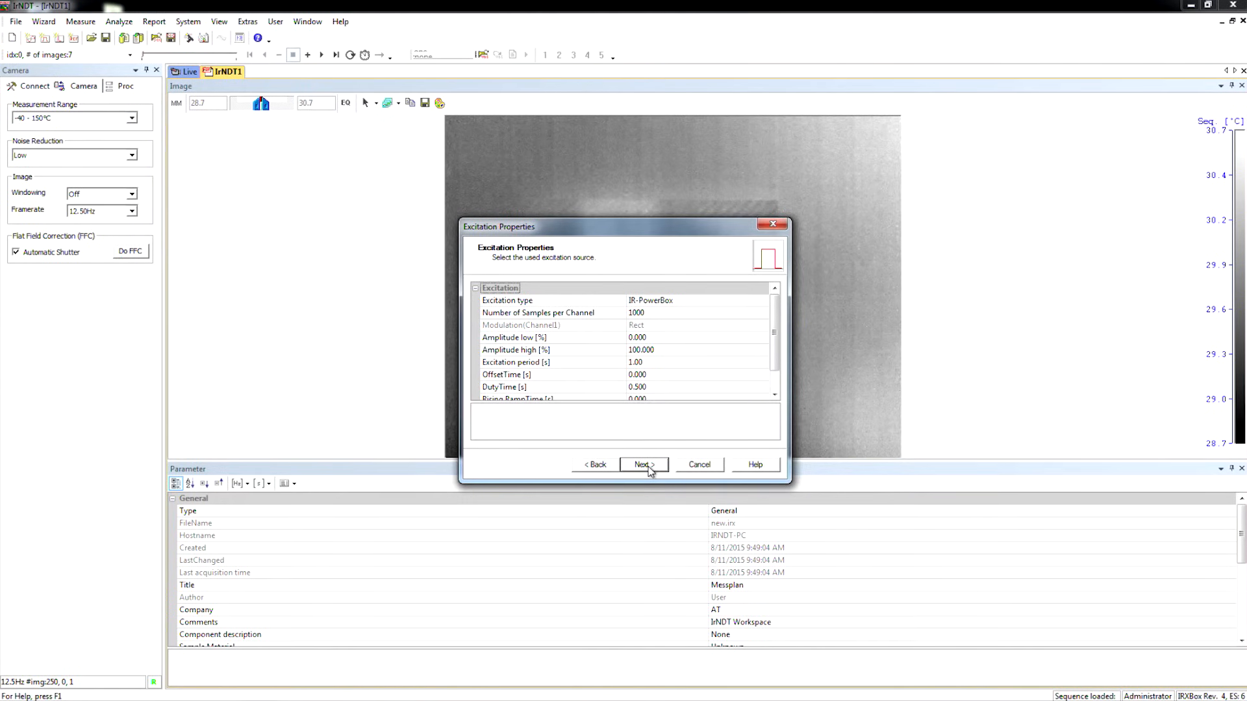
click(643, 464)
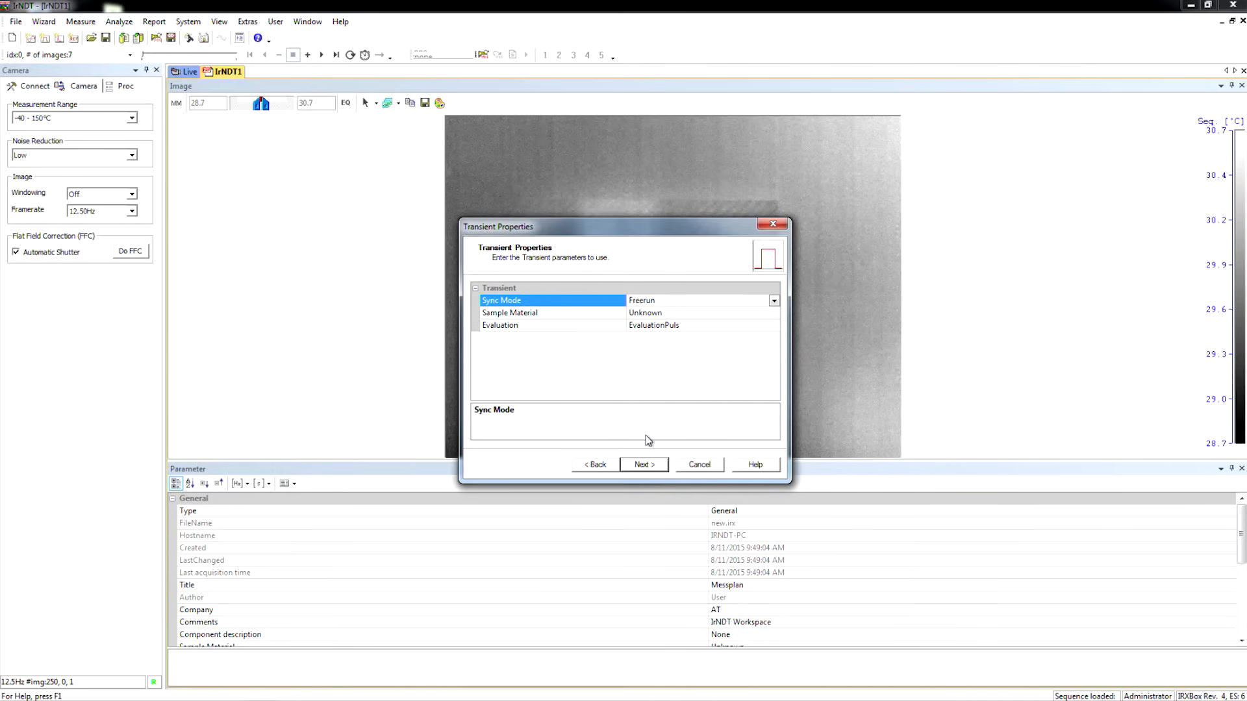
click(644, 463)
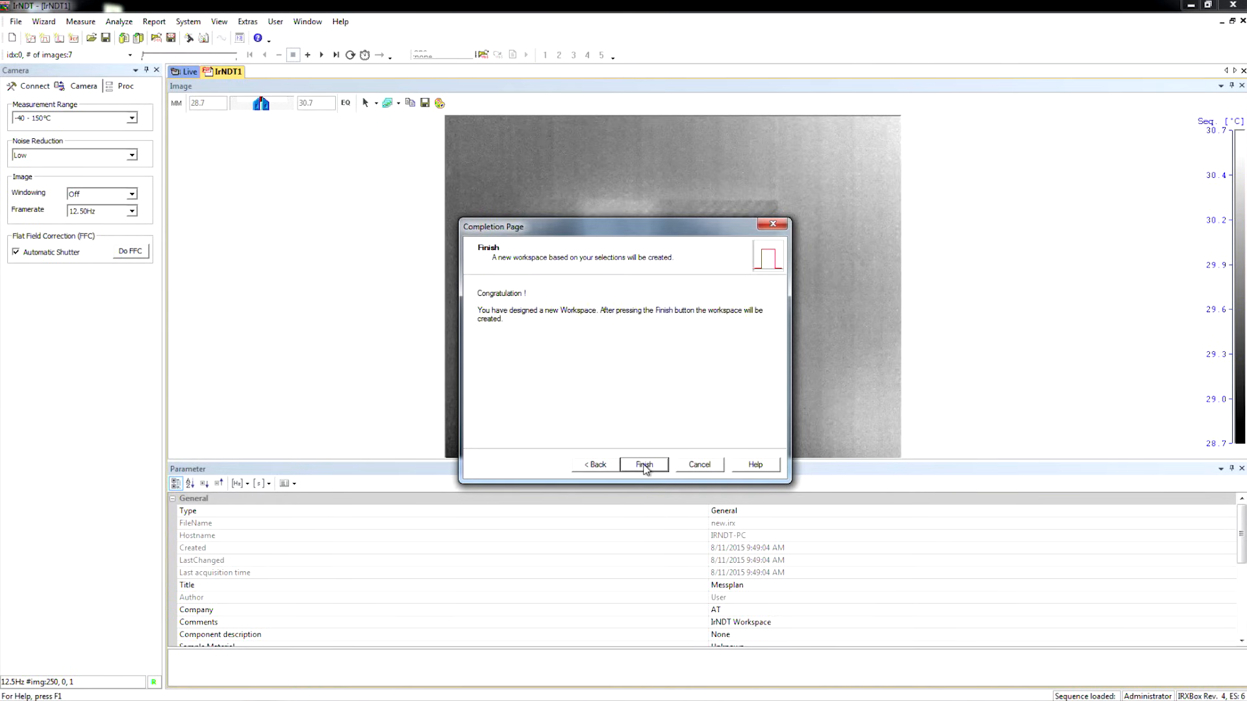
click(643, 464)
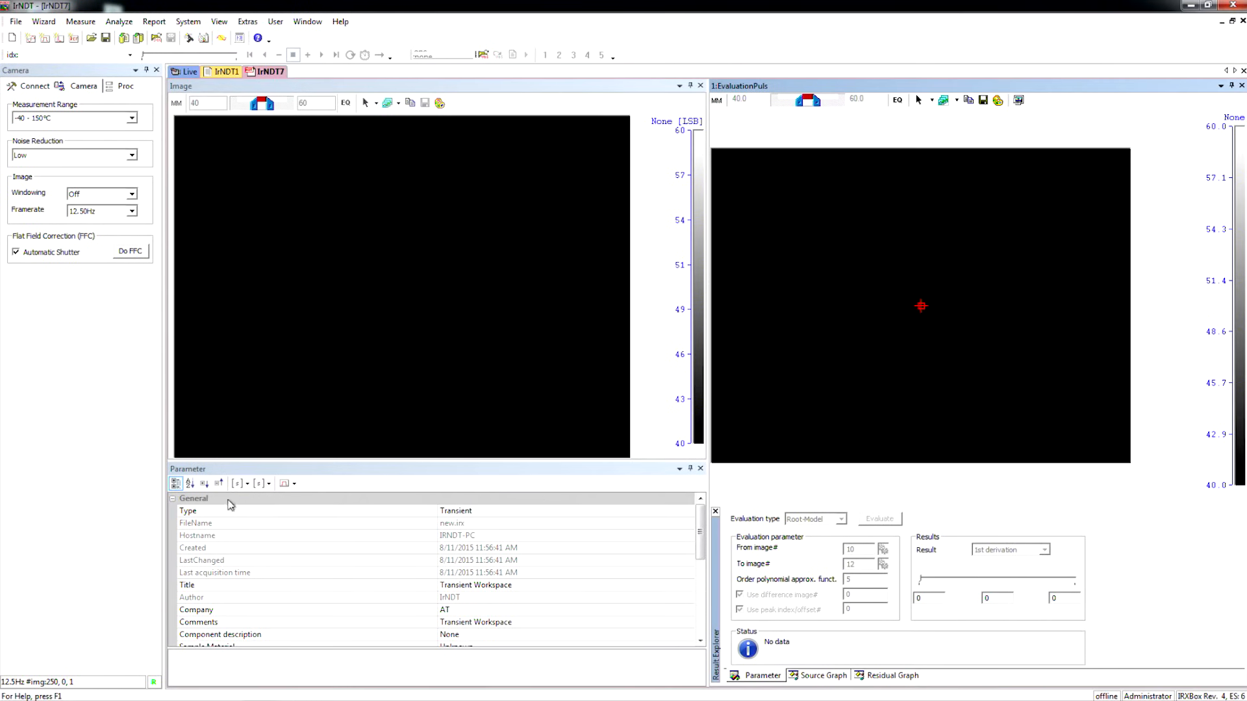
Expand the Acquisition parameters in the Parameter panel.
click(173, 499)
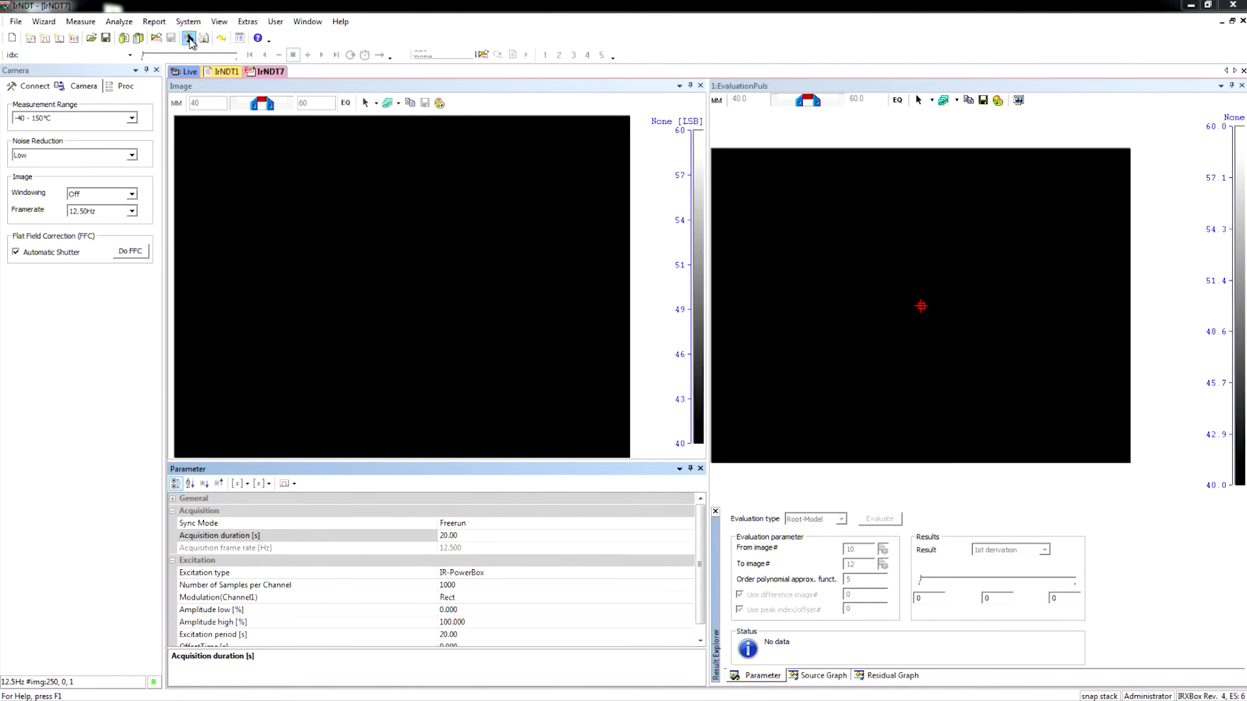
Start acquisition and record the 250-image thermal sequence.
click(189, 38)
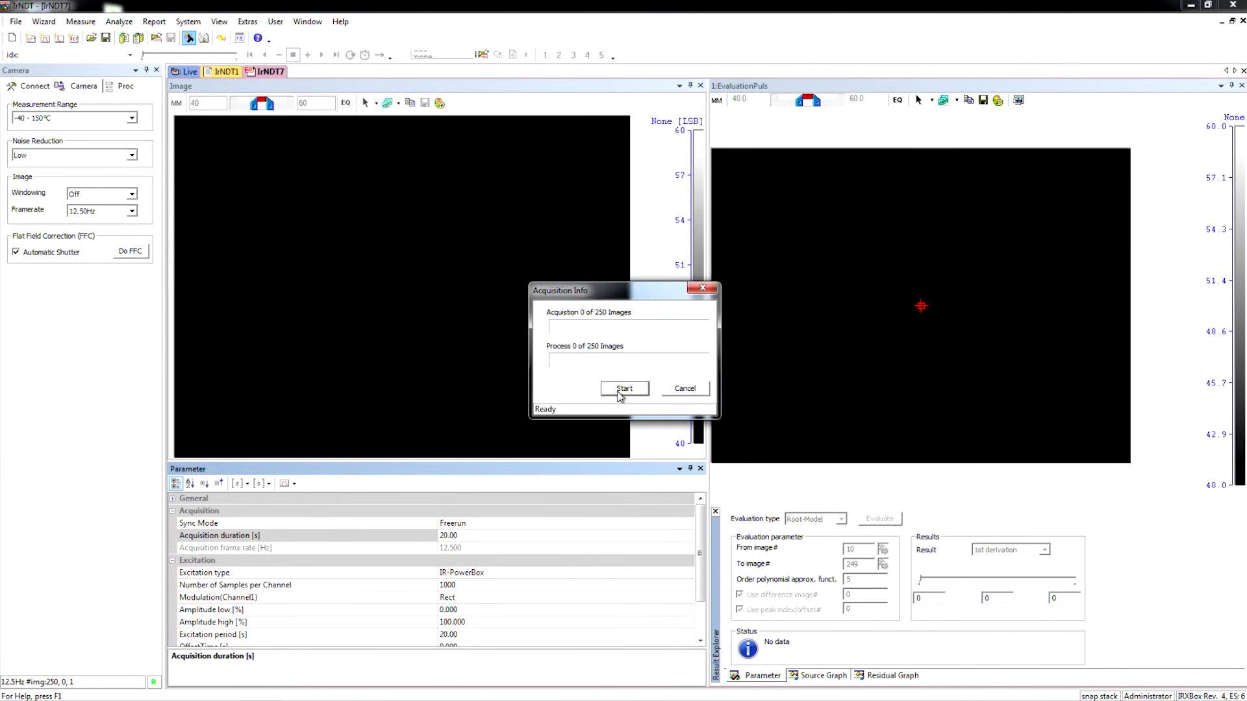
click(625, 389)
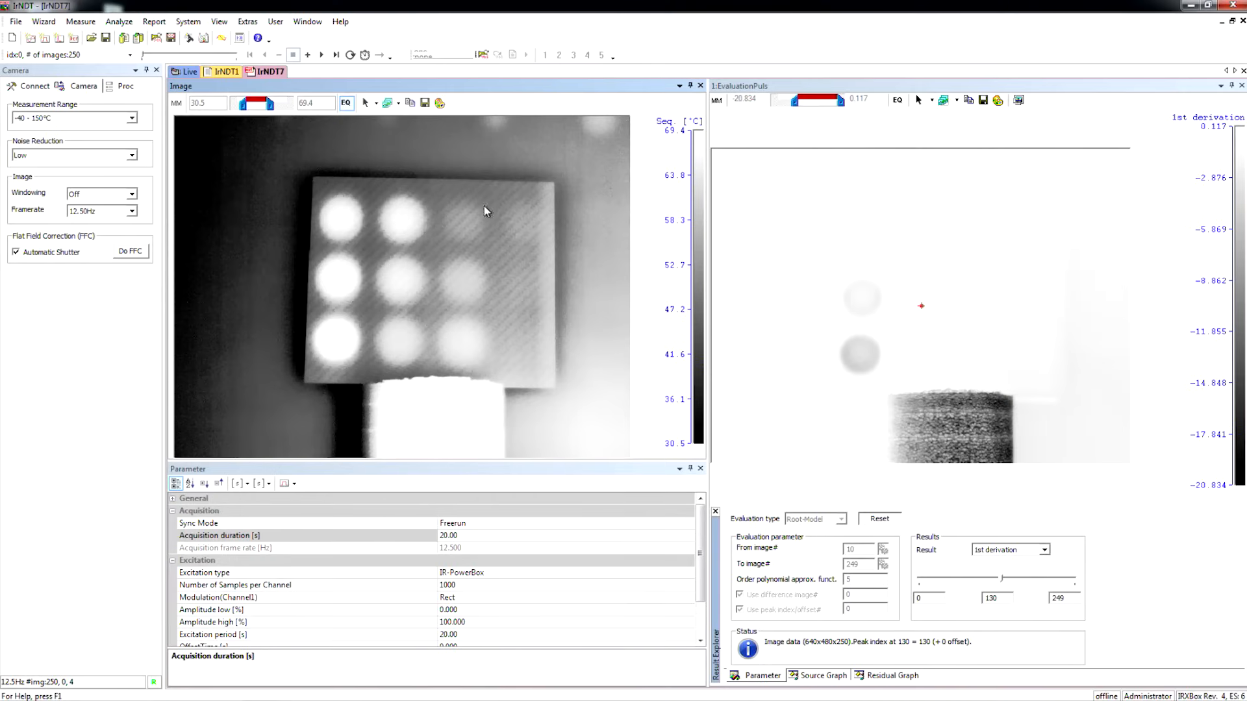
mouse_move(335, 352)
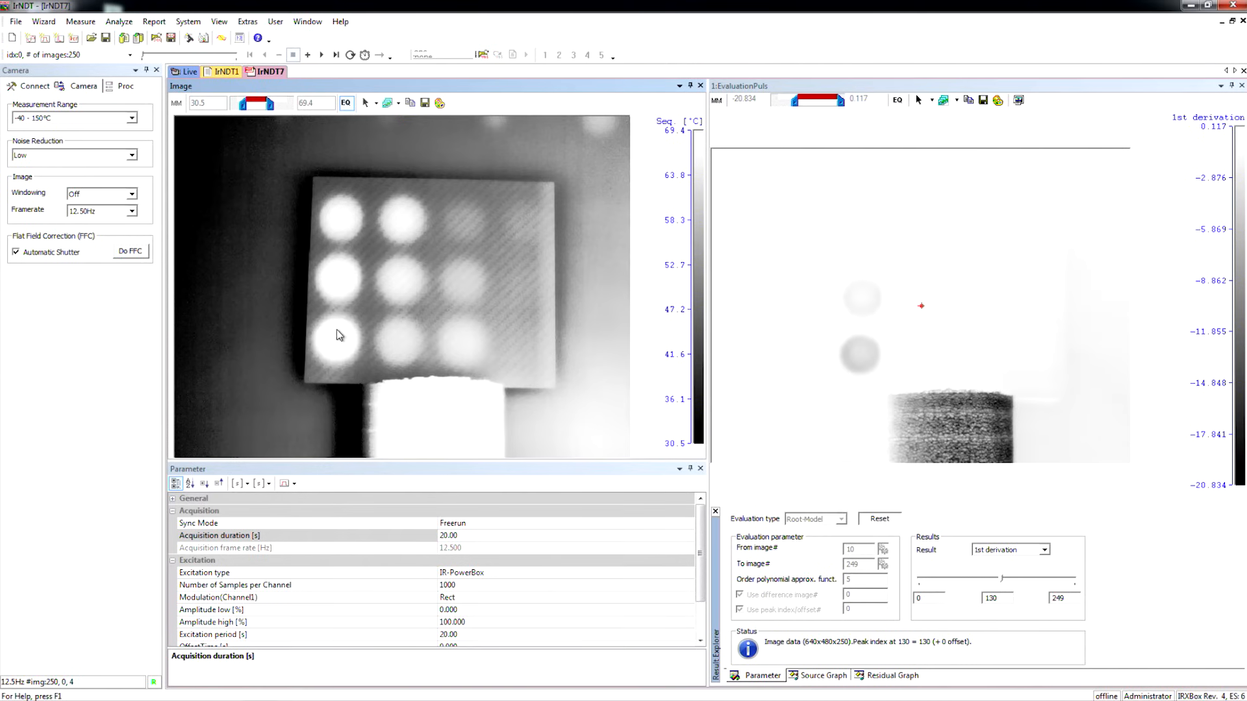
mouse_move(346, 323)
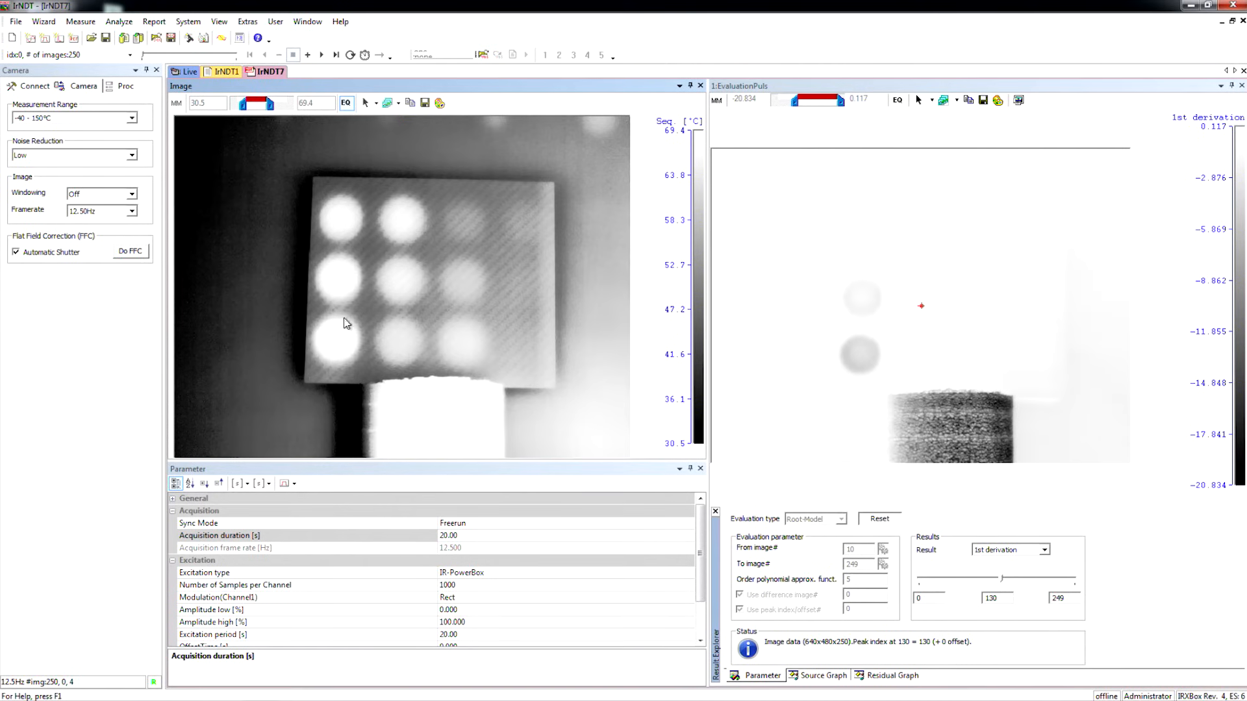
mouse_move(341, 233)
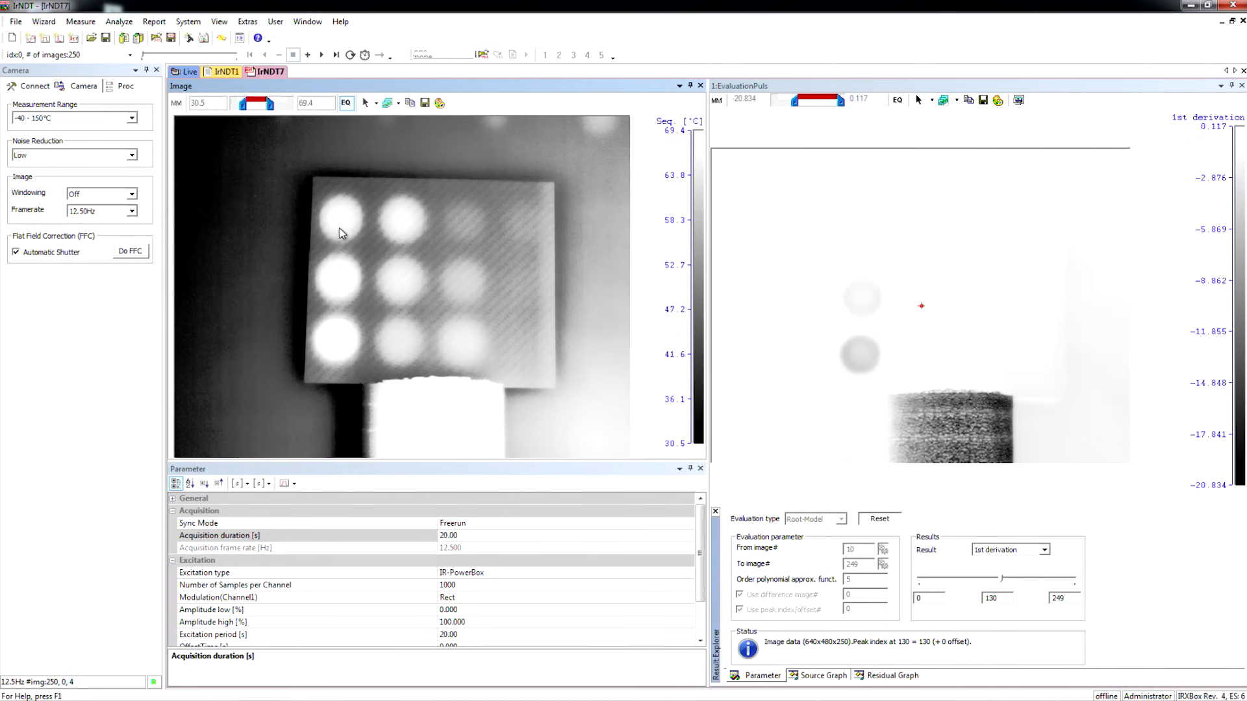
mouse_move(341, 271)
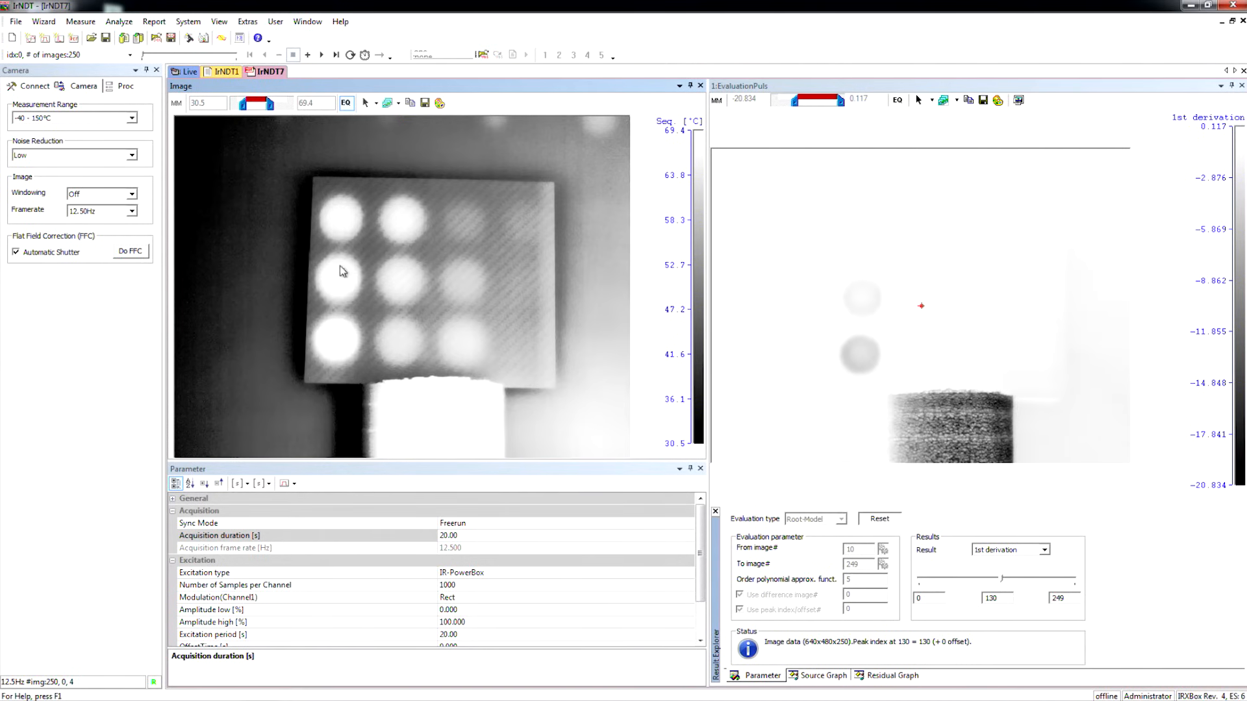
mouse_move(491, 197)
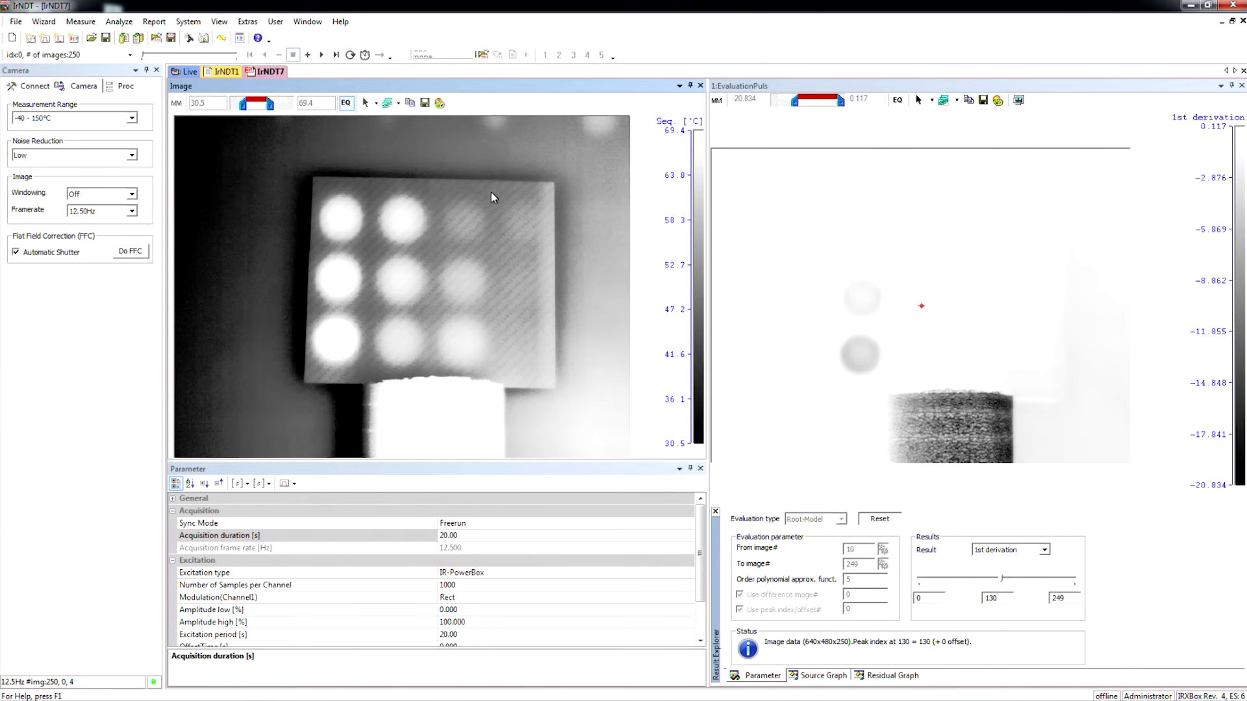
mouse_move(524, 224)
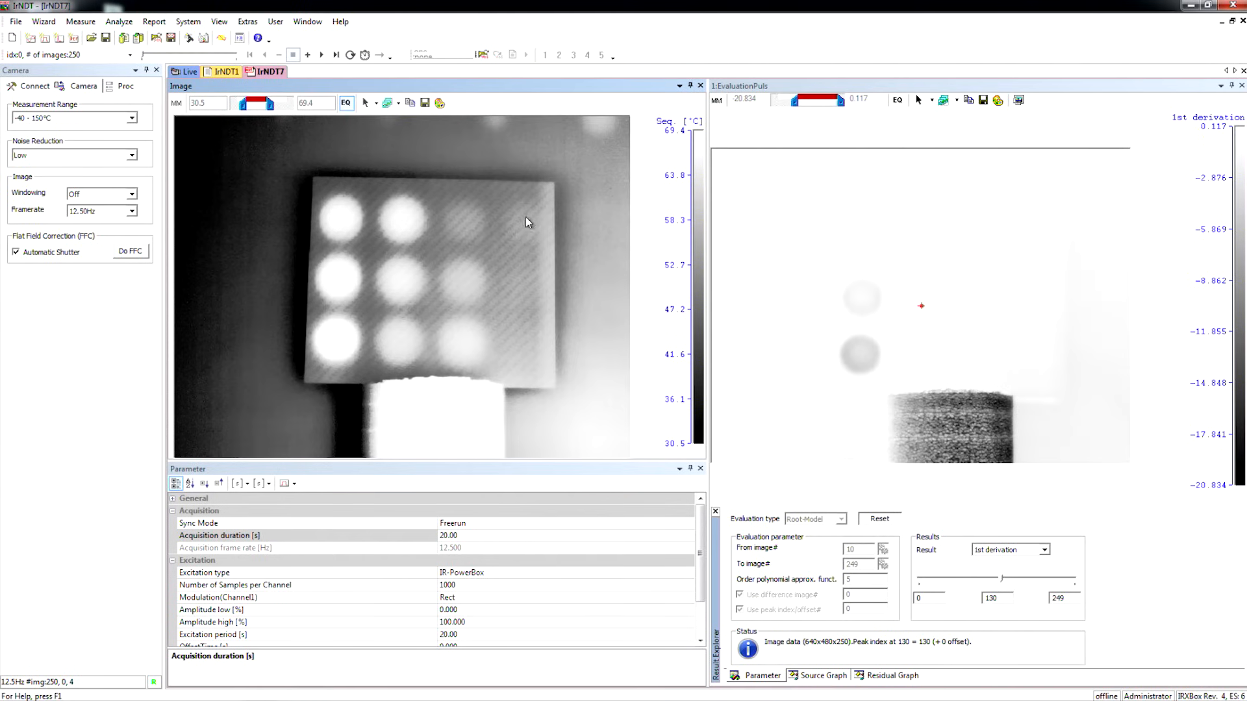
mouse_move(440, 194)
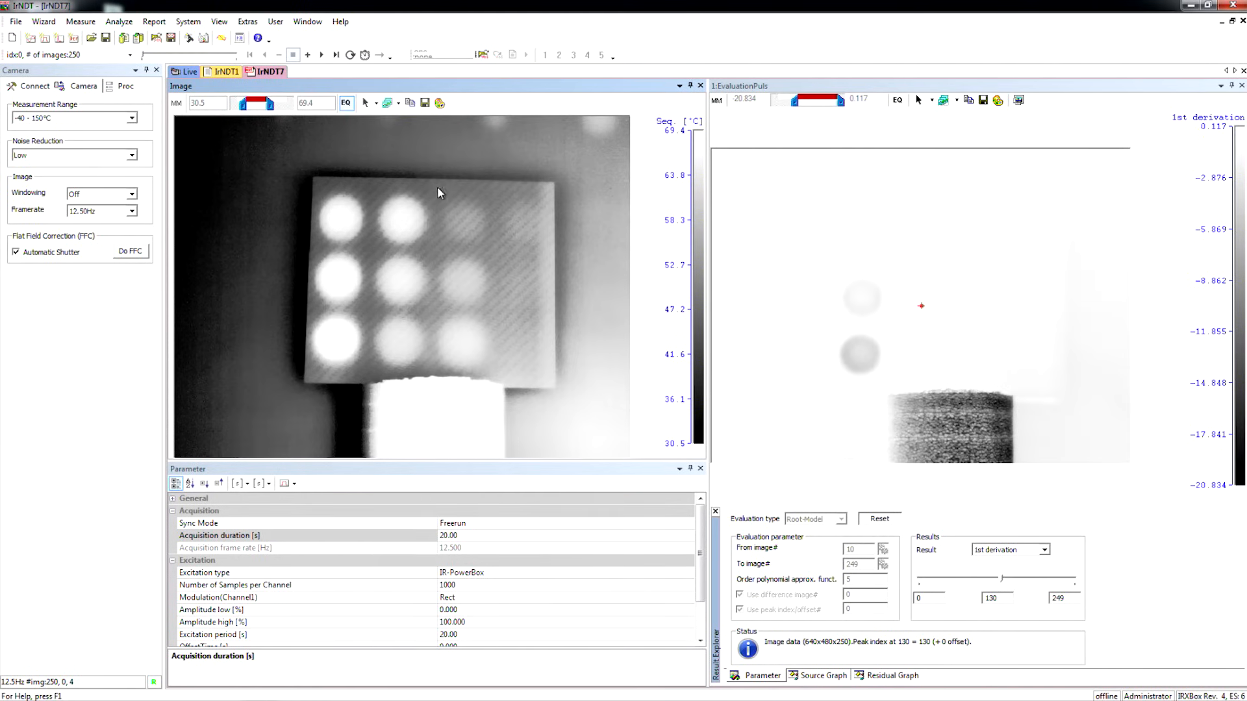
mouse_move(496, 366)
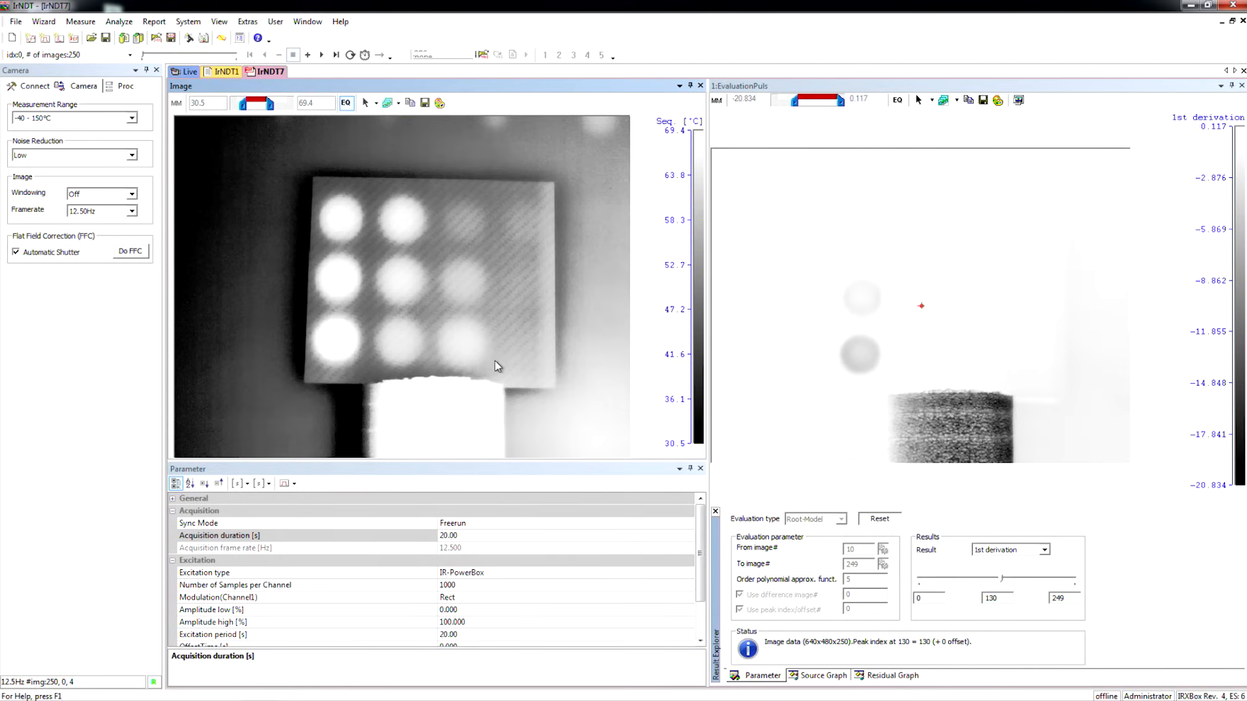
mouse_move(510, 301)
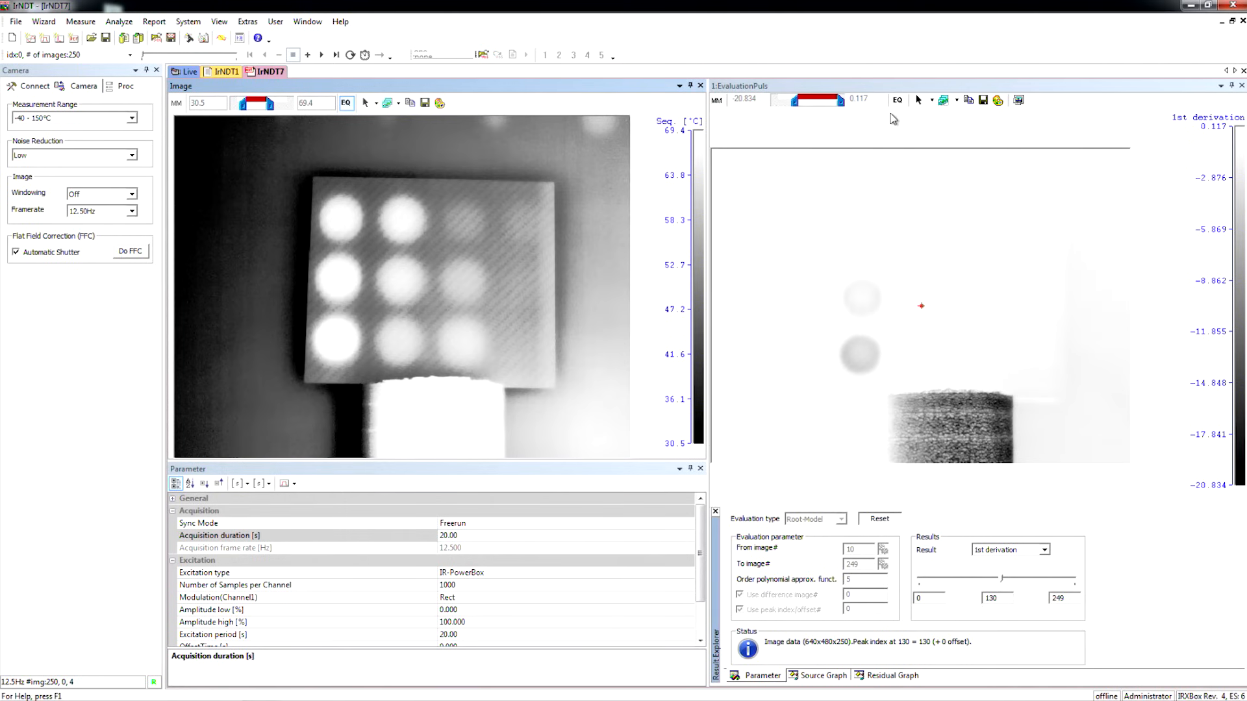
Select 2nd derivation from the Result dropdown.
click(1044, 549)
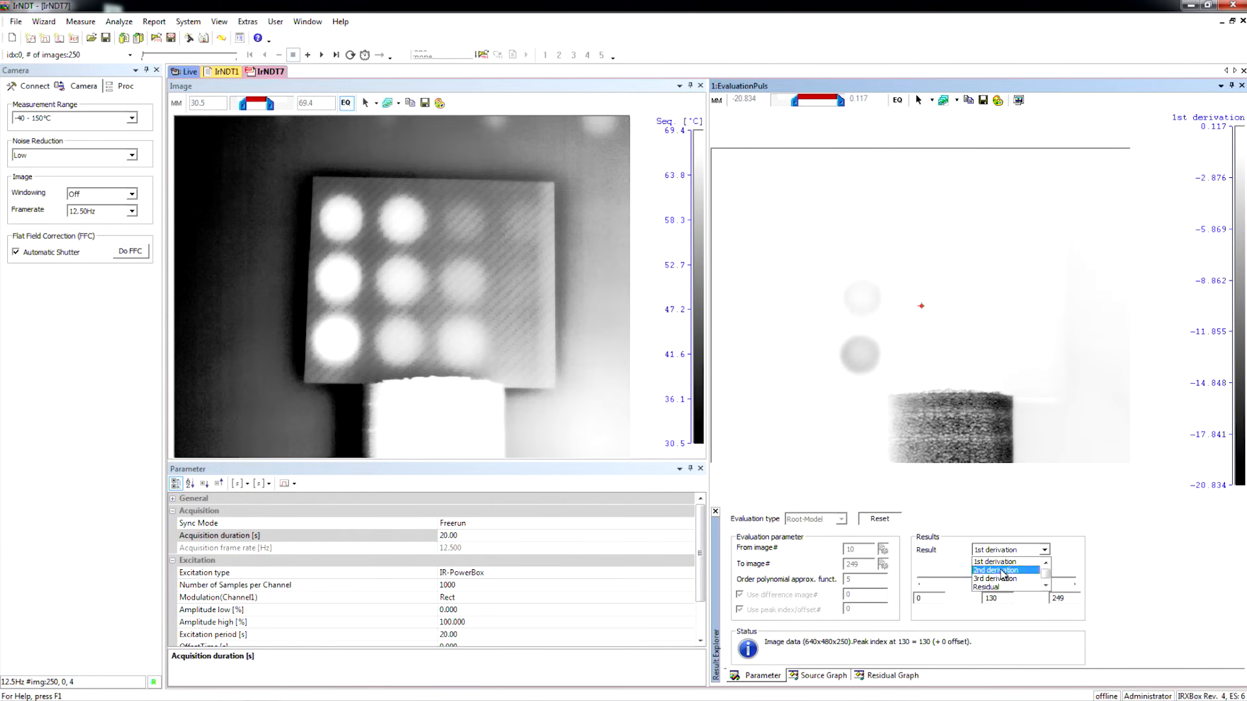
click(995, 570)
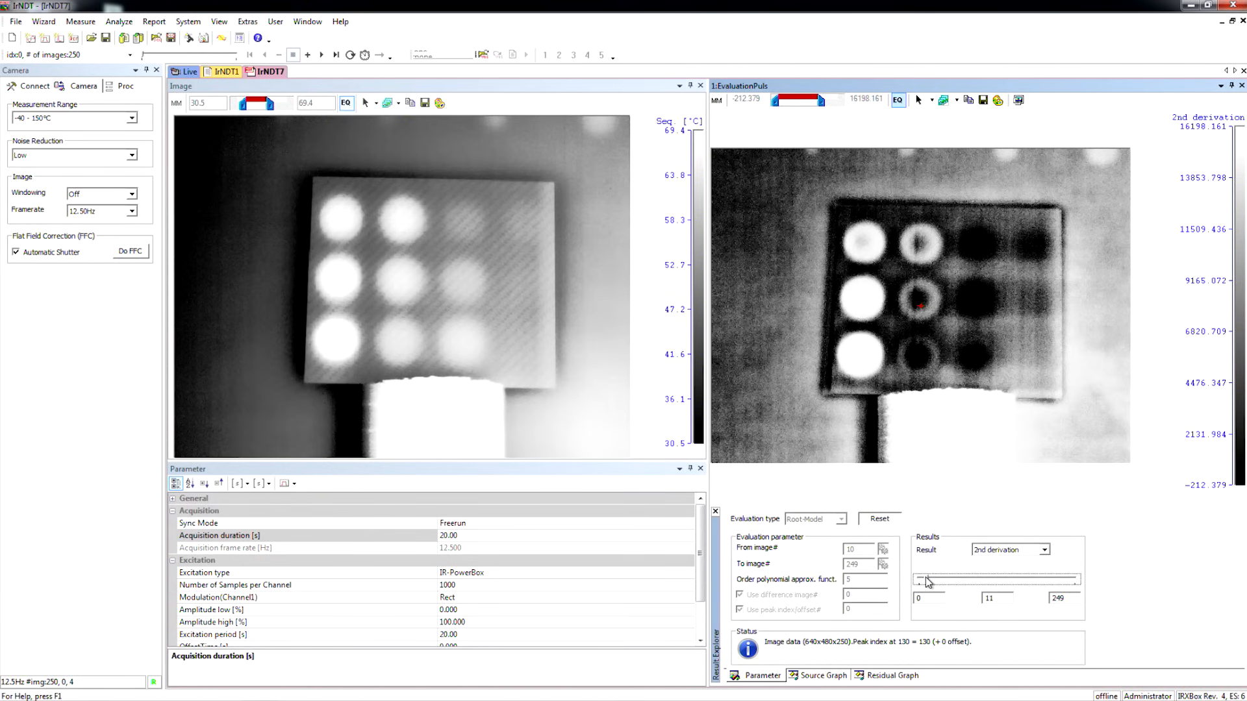
mouse_move(867, 235)
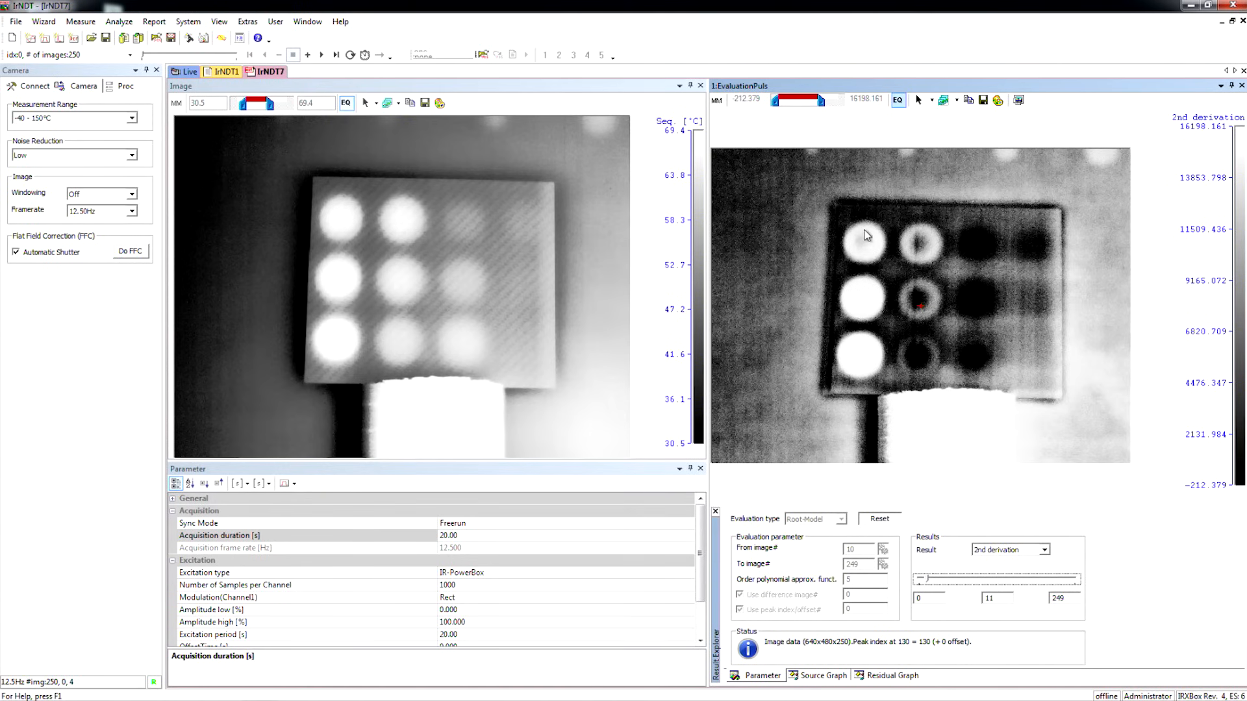
mouse_move(977, 261)
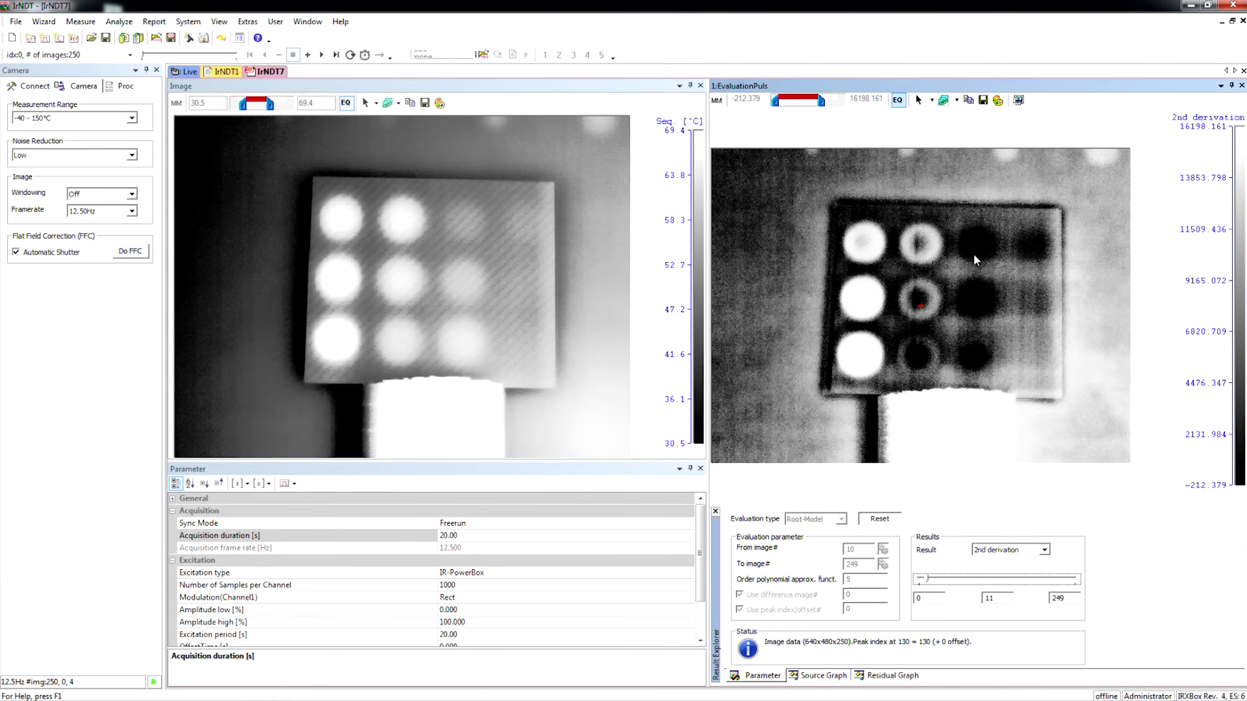
mouse_move(994, 361)
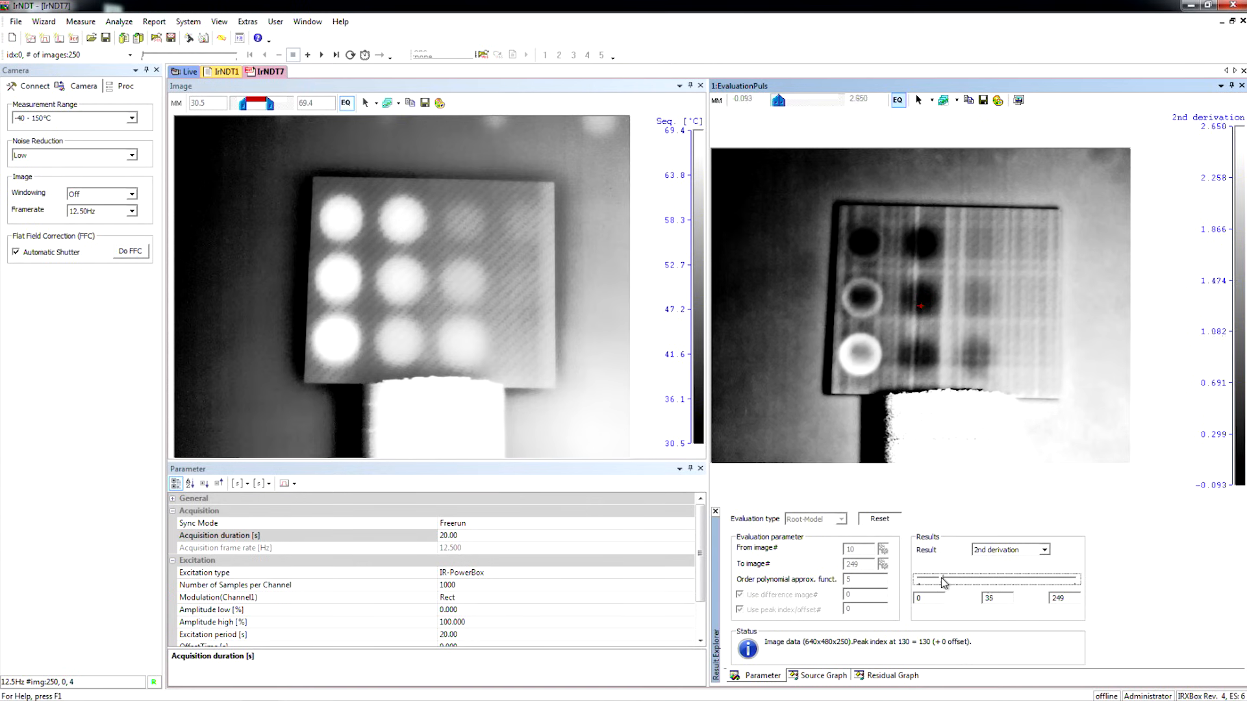
Drag the Results image slider from 11 to about 58.
drag(943, 578, 959, 578)
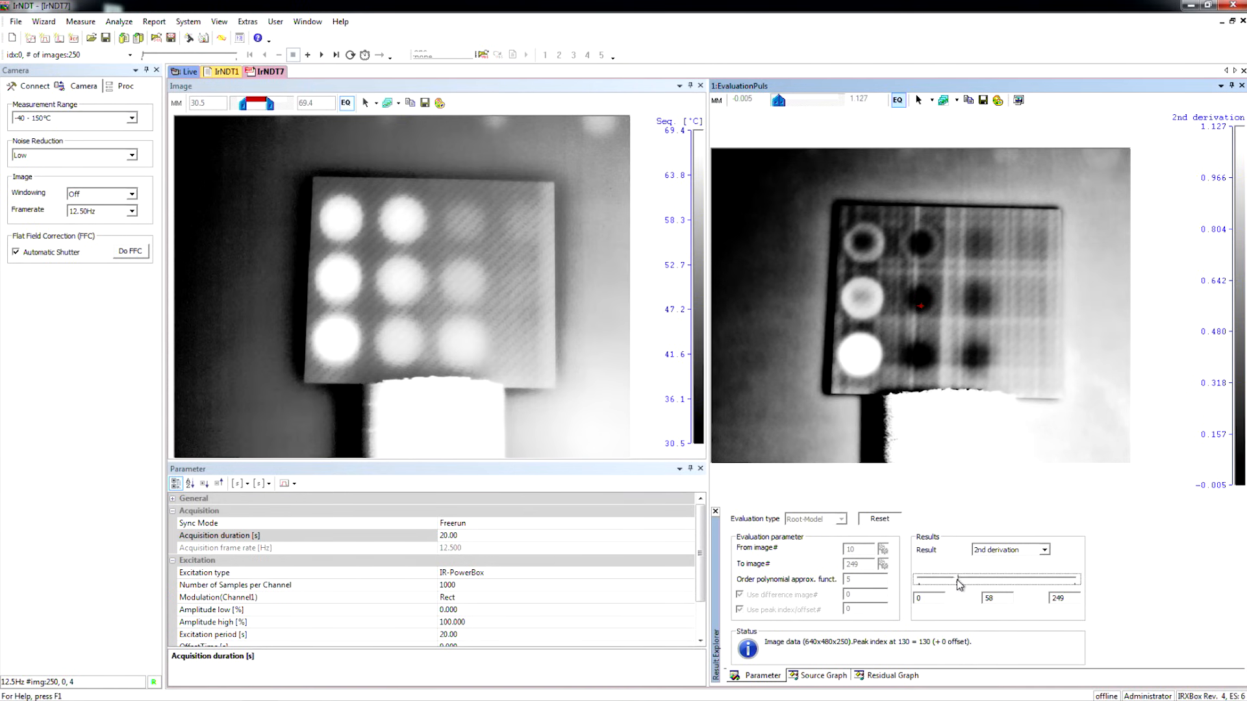